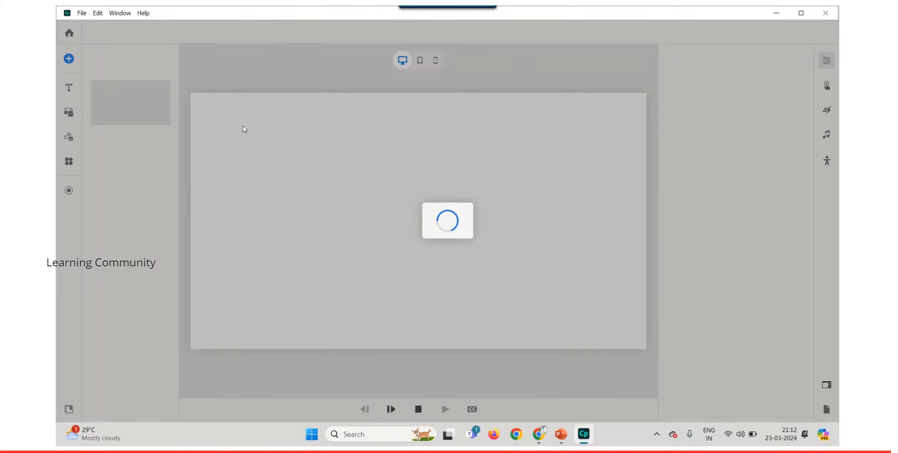
Open the media block gallery from the left toolbar.
left_click(69, 112)
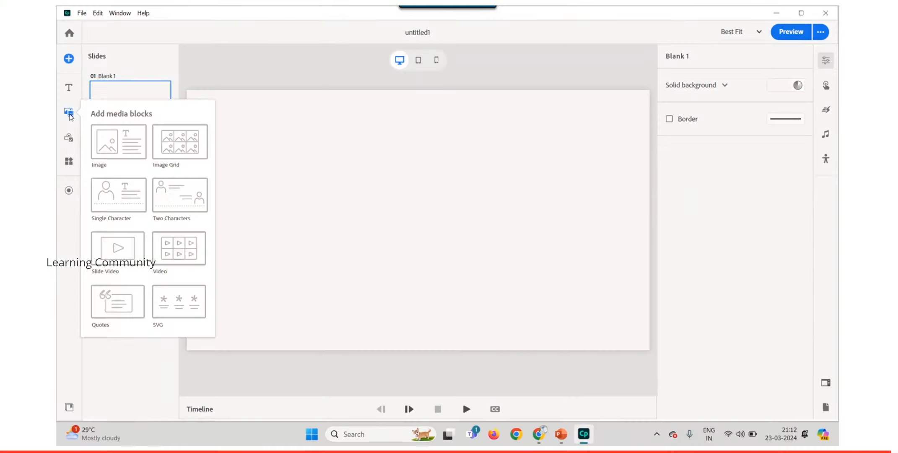
Insert an Image block and collapse then expand Image_1 in the Timeline to show Image_Group_1.
left_click(68, 113)
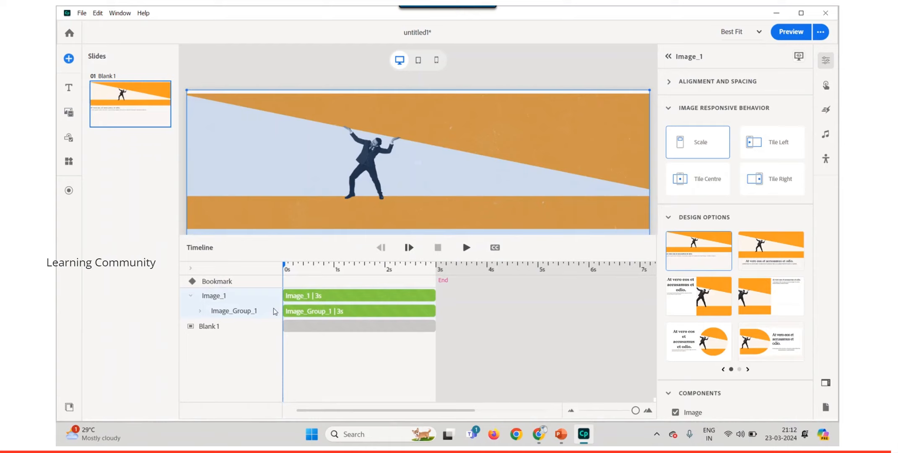
left_click(191, 296)
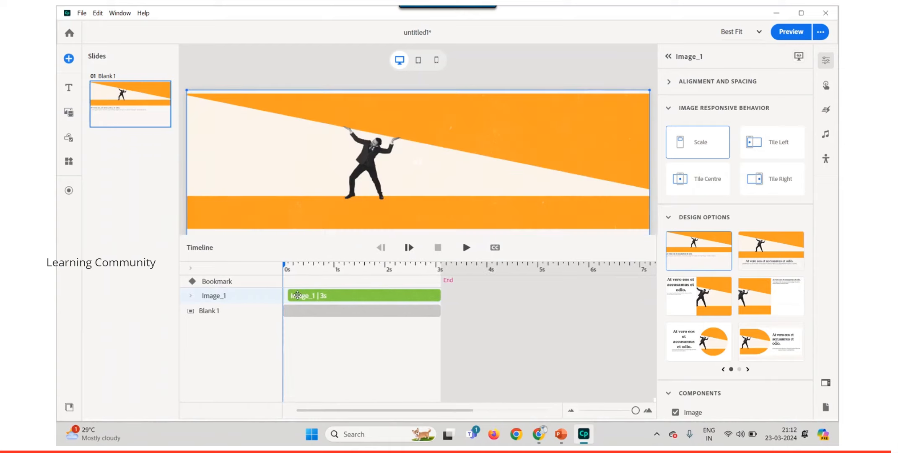
left_click(191, 296)
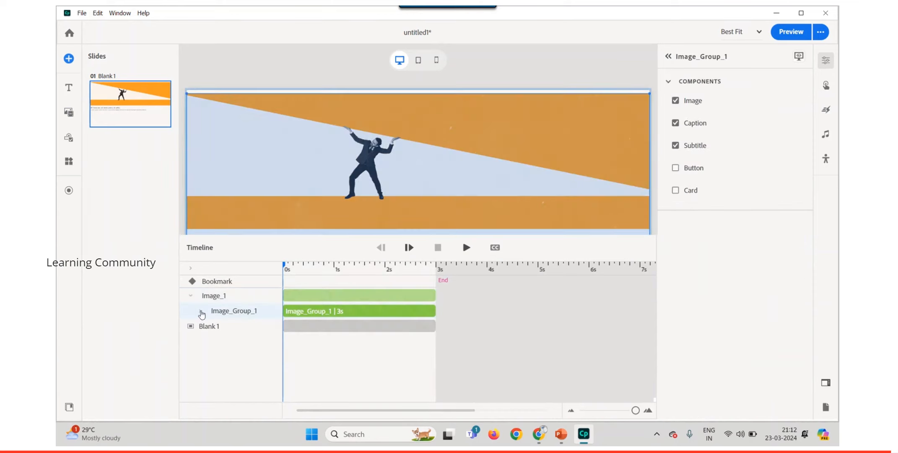
Expand Image_Group_1 and stretch the Text_1 and Text_2 timing bars to 3.8 seconds.
left_click(199, 311)
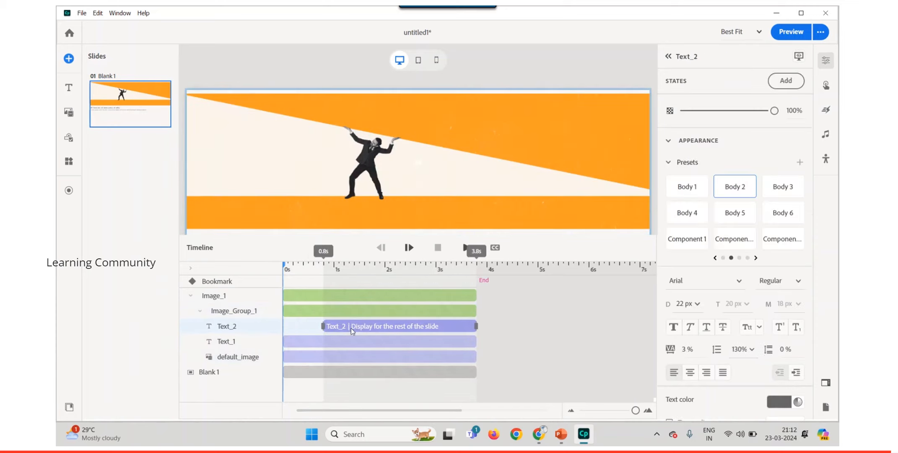
left_click(226, 341)
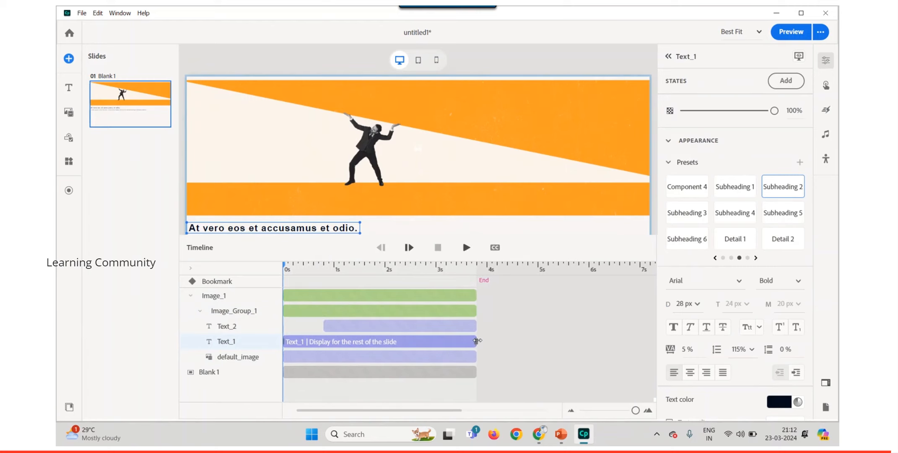
left_click(227, 325)
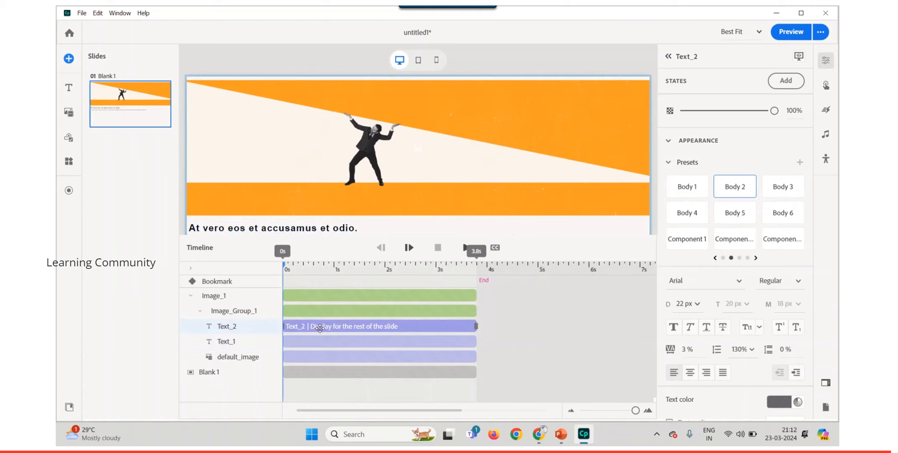
Collapse Image_1 and delete it from the Timeline.
left_click(191, 296)
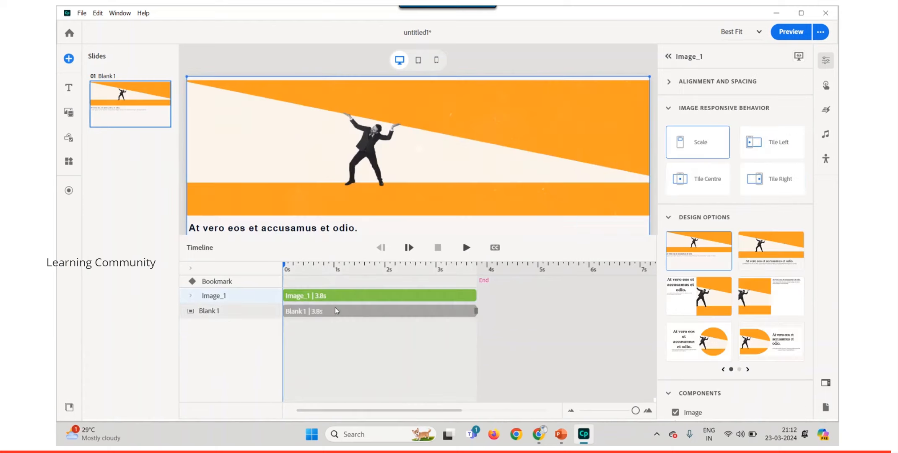
right_click(327, 295)
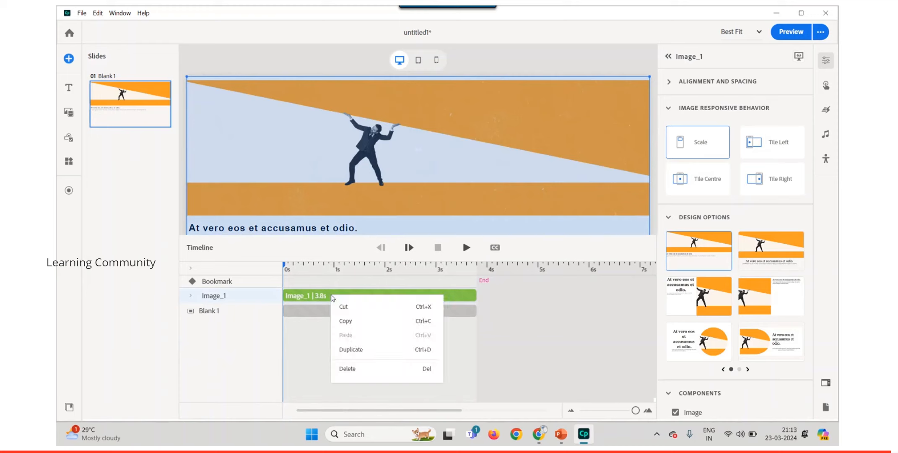
left_click(347, 368)
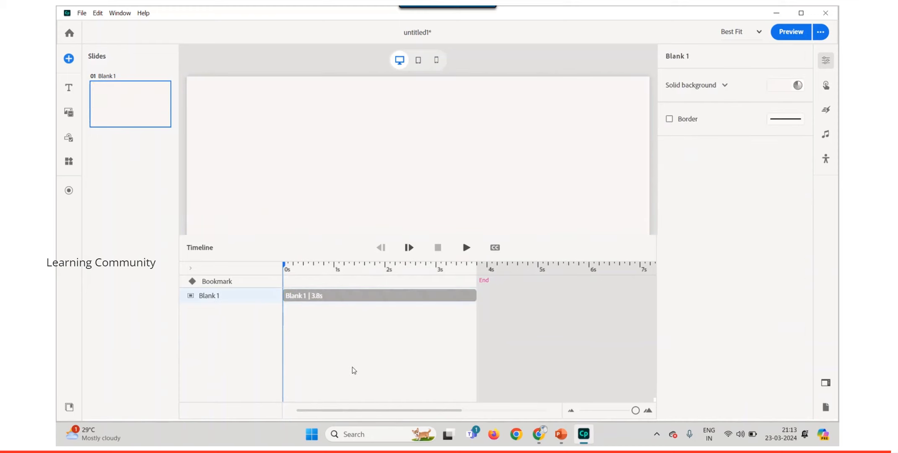